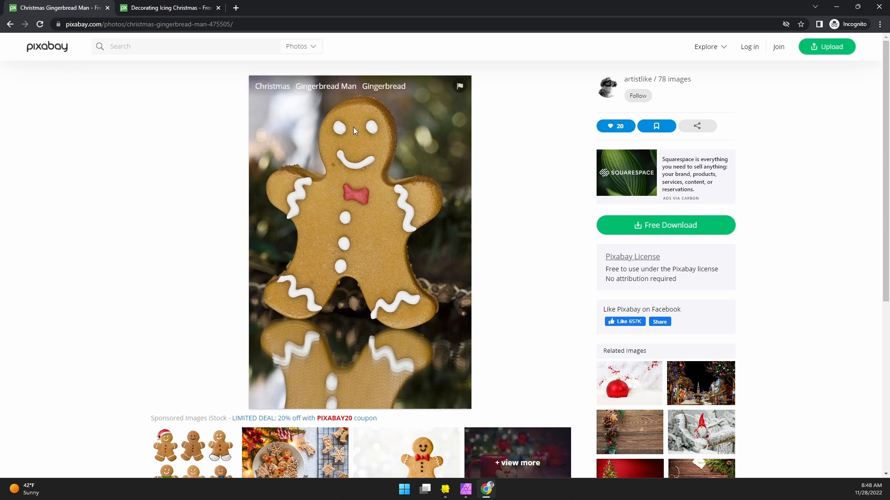
pyautogui.moveTo(319, 242)
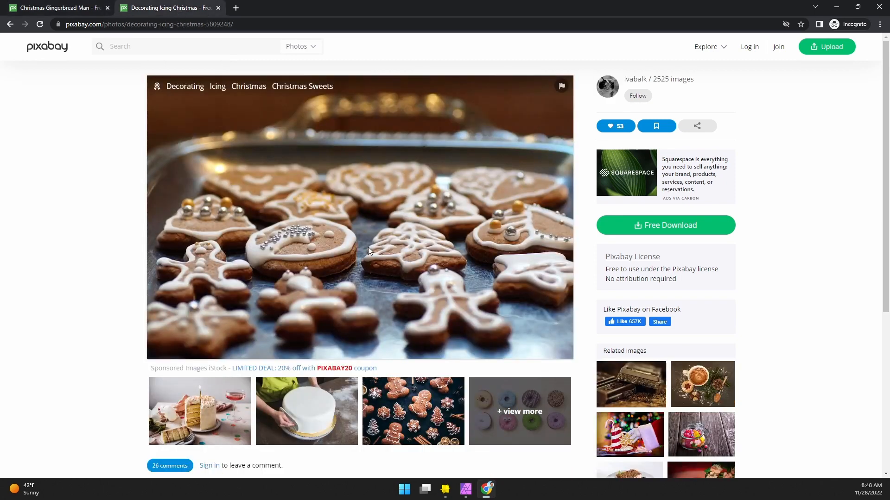
pyautogui.moveTo(318, 243)
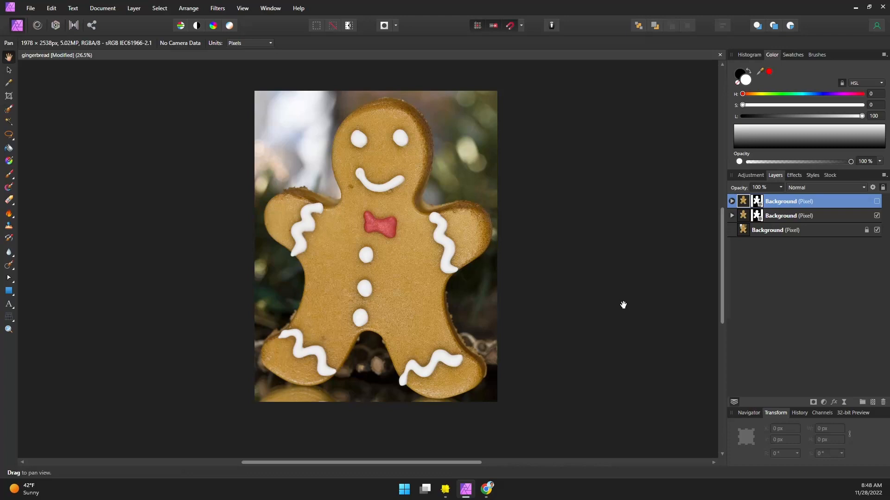
pyautogui.moveTo(384, 187)
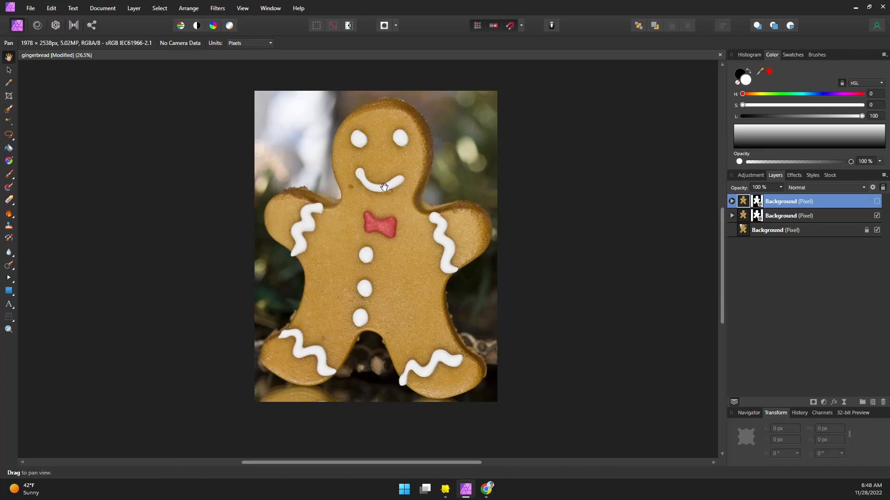
pyautogui.moveTo(381, 203)
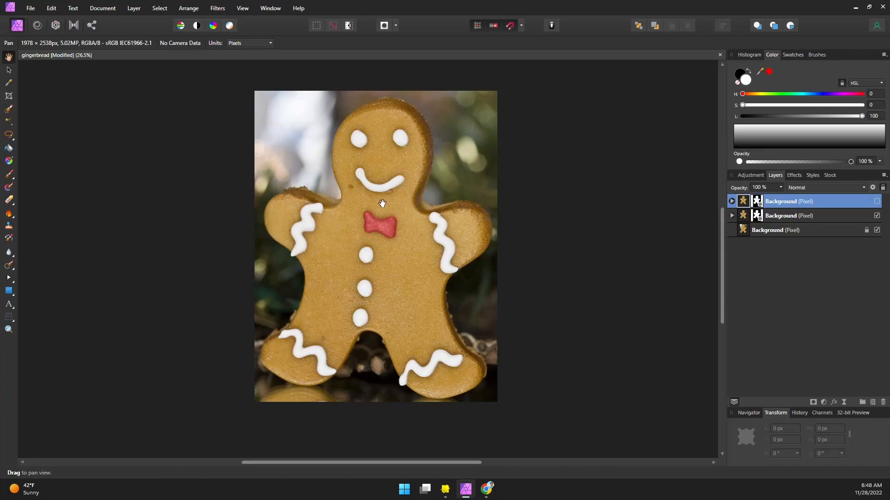
pyautogui.moveTo(611, 342)
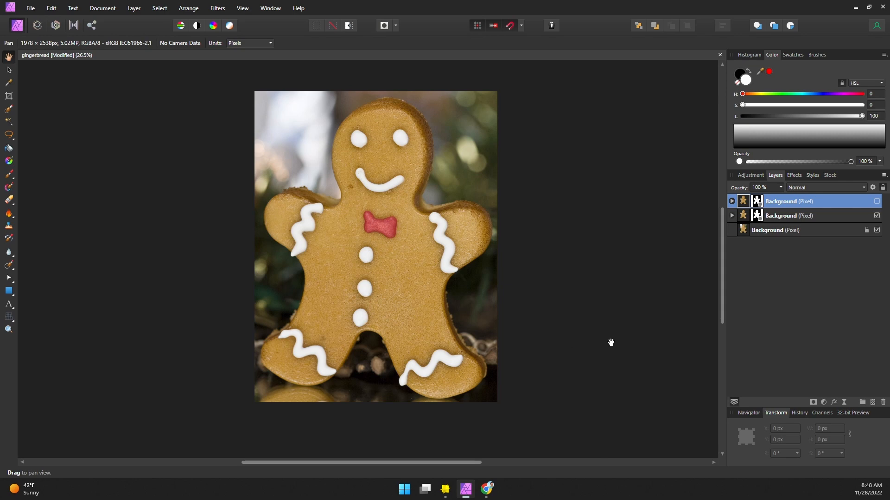
pyautogui.moveTo(837, 248)
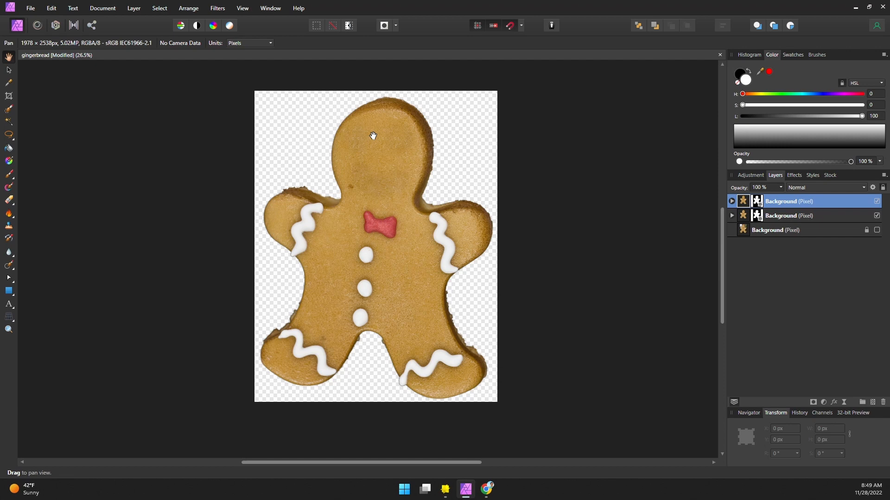
pyautogui.moveTo(801, 249)
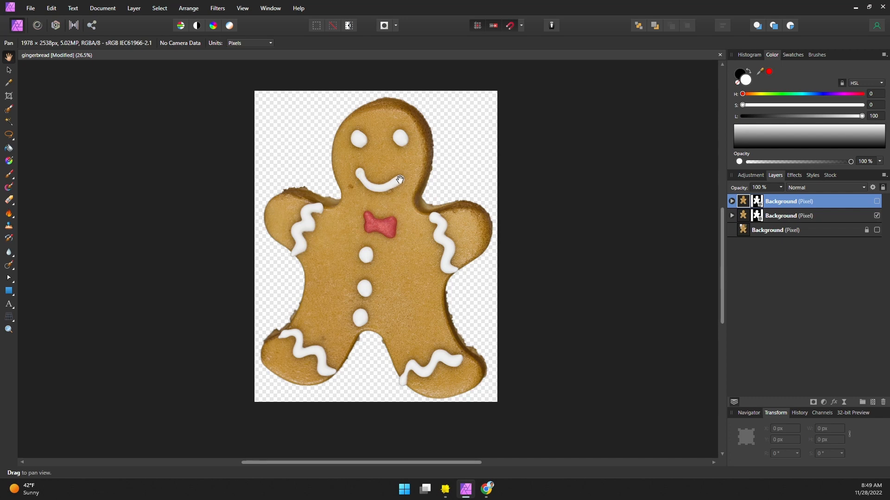
pyautogui.moveTo(576, 189)
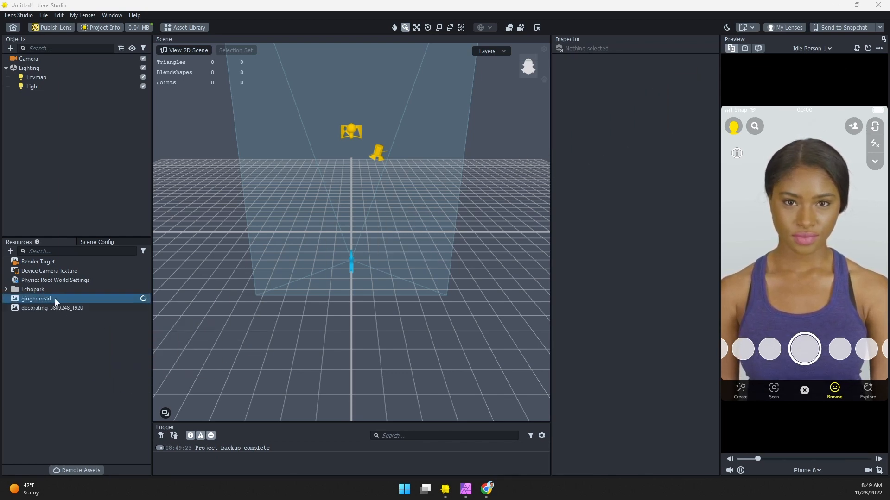
# Step: Inspect the gingerbread cutout and decorating-5809248_1920 cookie-tray textures in the Inspector
pyautogui.click(10, 251)
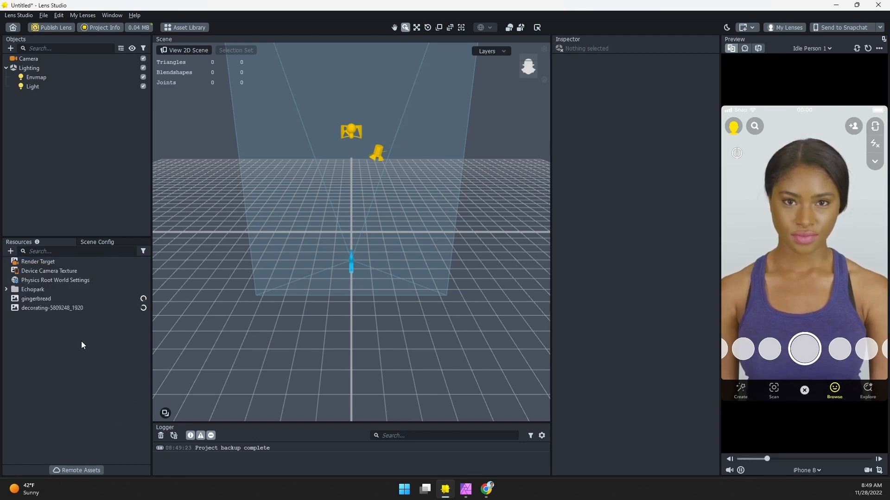
pyautogui.click(36, 299)
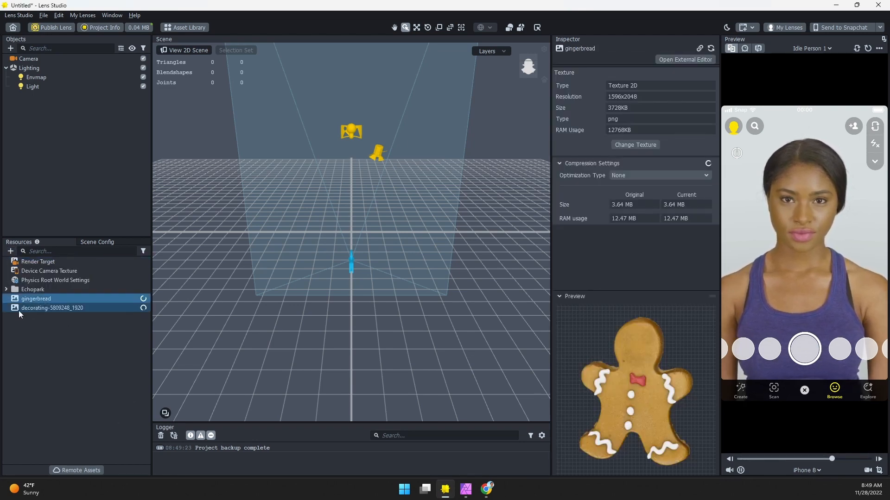
pyautogui.click(36, 299)
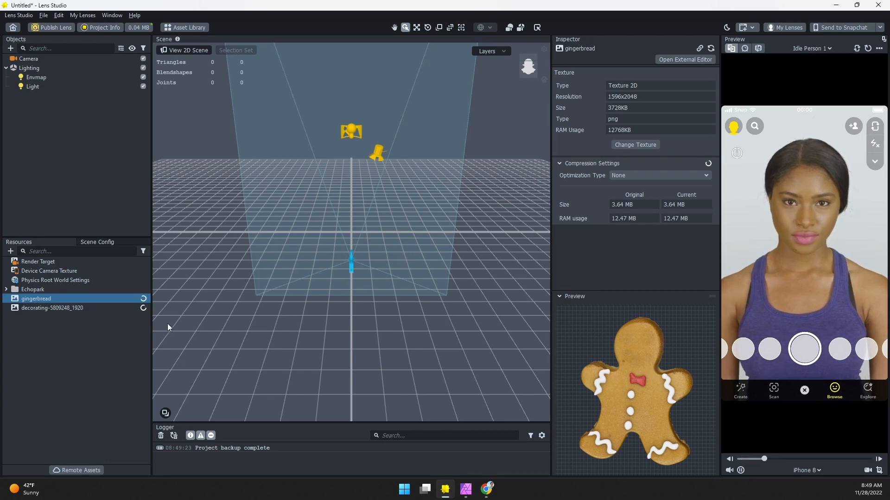
pyautogui.click(51, 308)
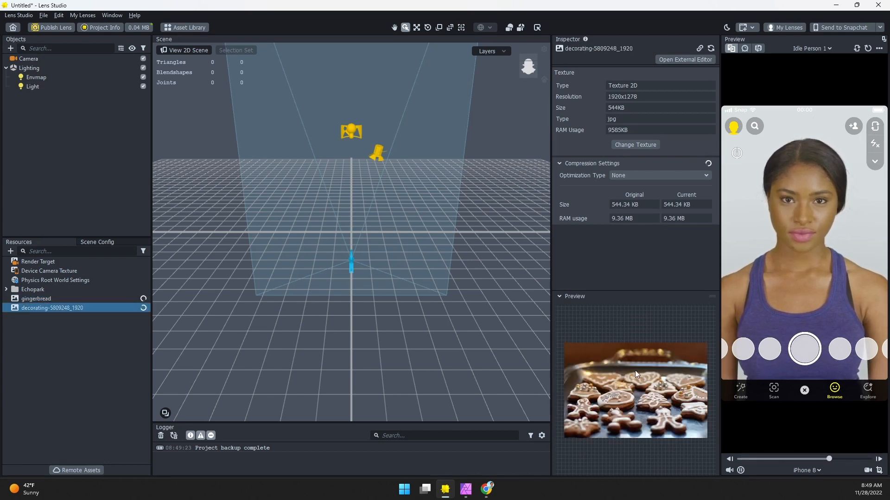
pyautogui.click(36, 298)
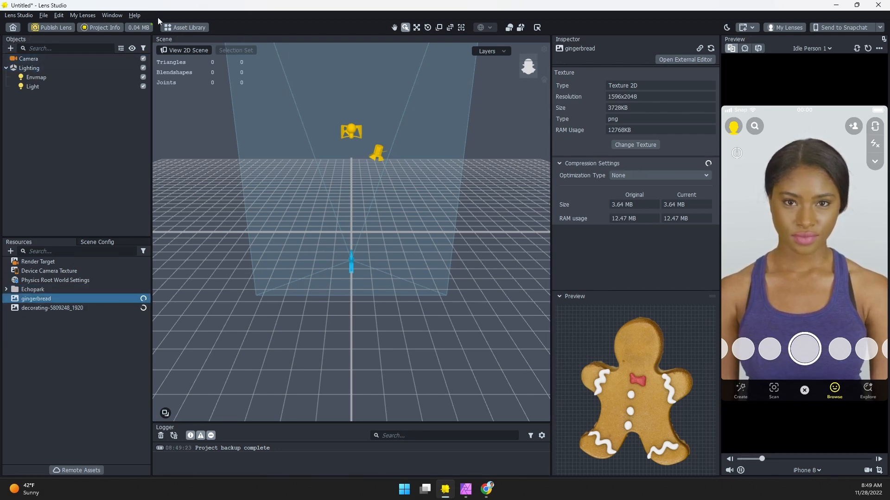
# Step: Browse the Face Effects objects in the add-object list to reach Head Binding
pyautogui.click(10, 49)
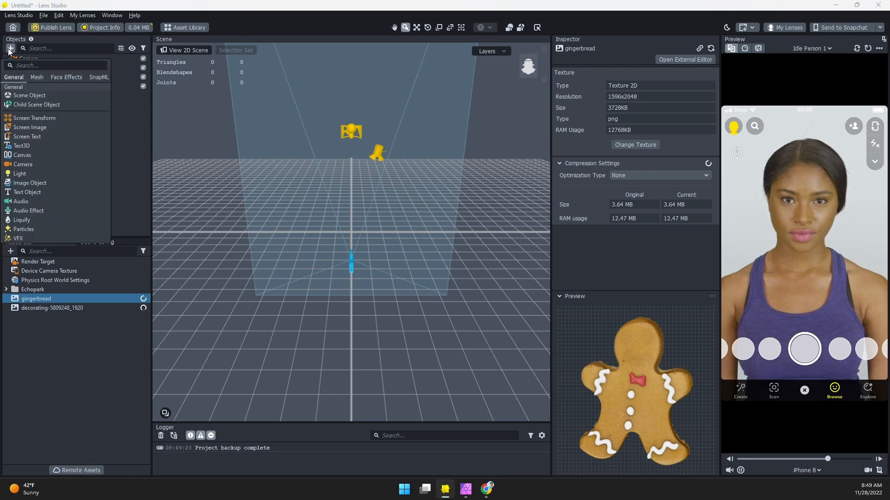
pyautogui.click(36, 77)
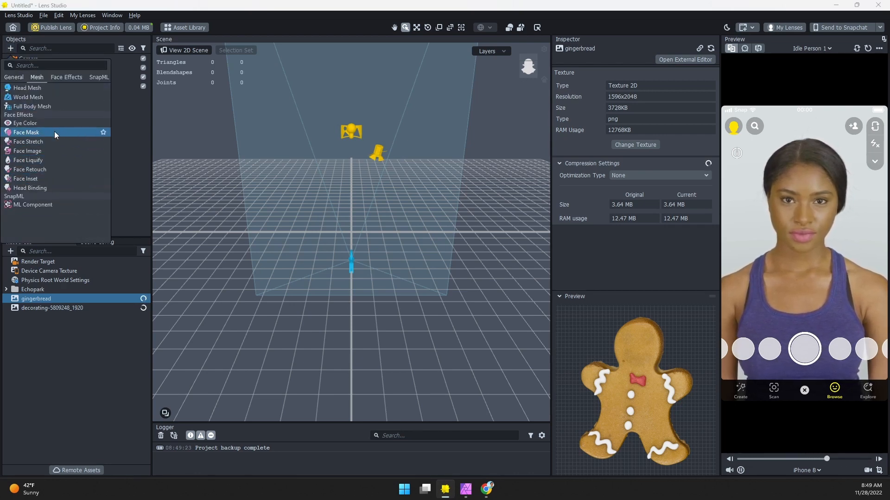
pyautogui.moveTo(56, 188)
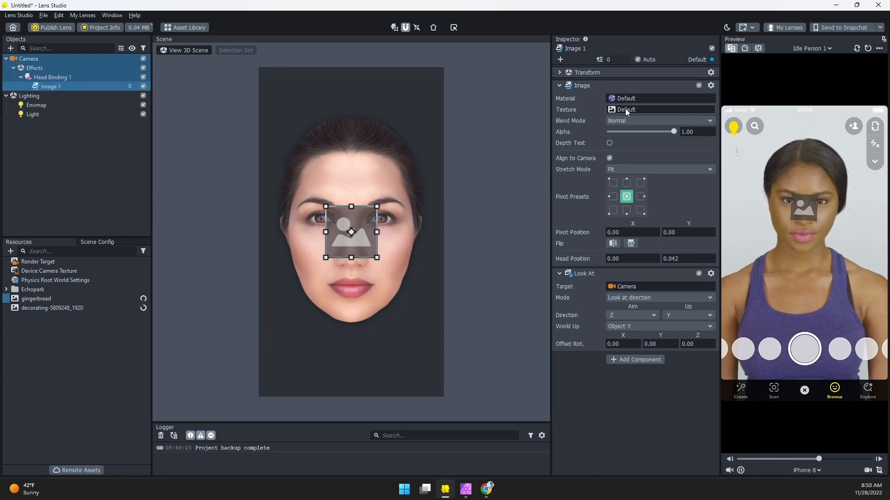
# Step: Set Image 1's texture to the gingerbread cutout
pyautogui.click(626, 110)
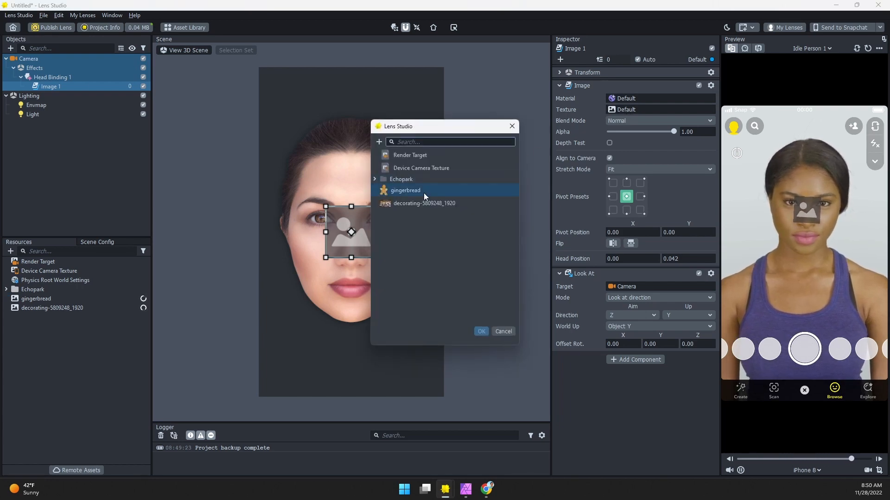
pyautogui.click(480, 332)
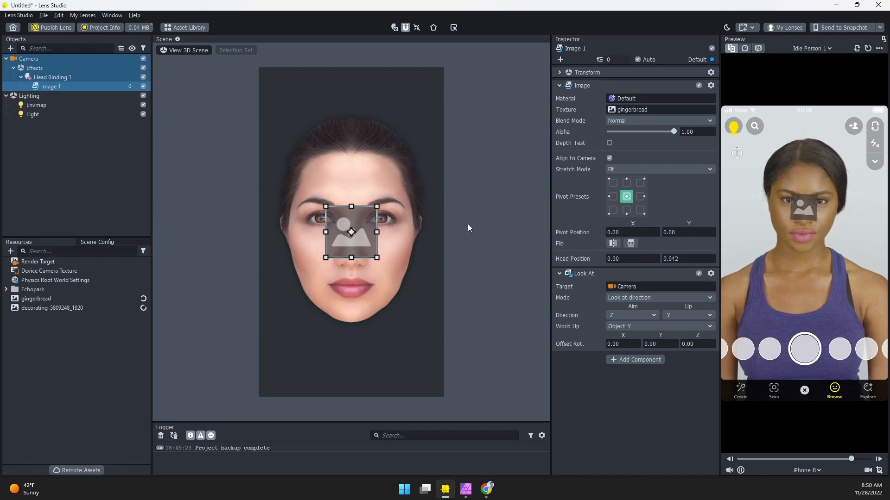
pyautogui.click(36, 299)
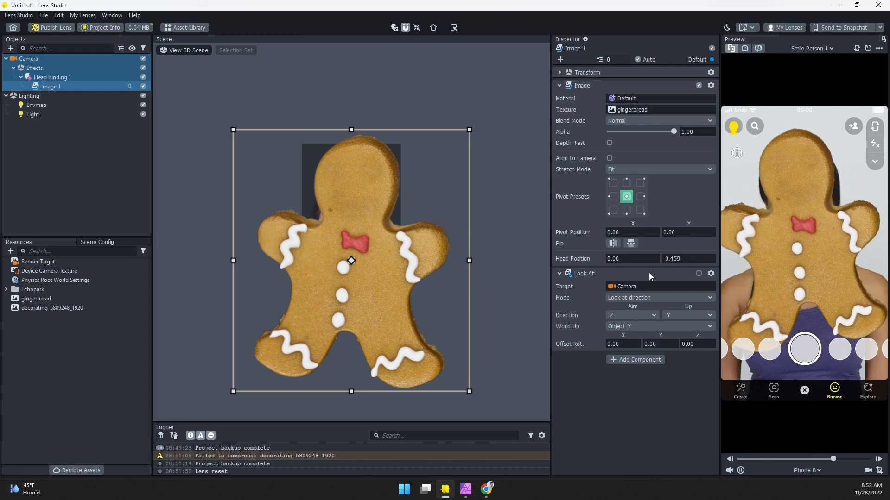
# Step: Add a Face Inset for the mouth and select its Face Inset Binding 1
pyautogui.click(609, 157)
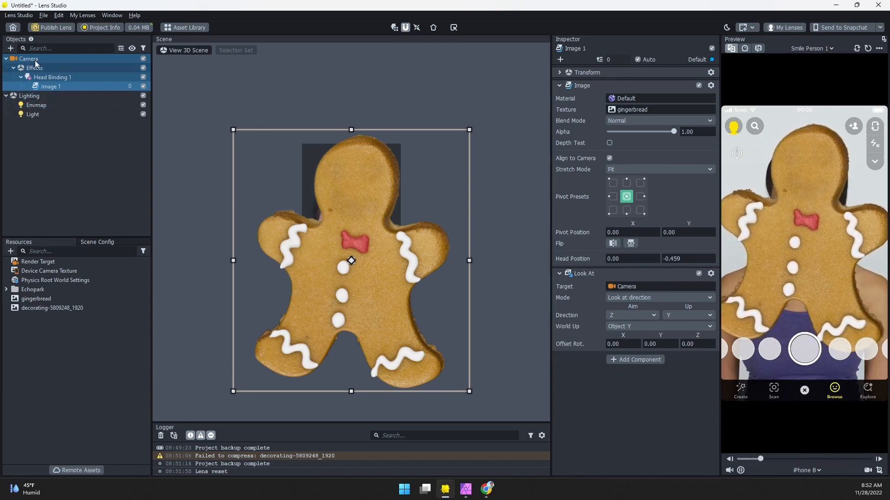
pyautogui.click(11, 49)
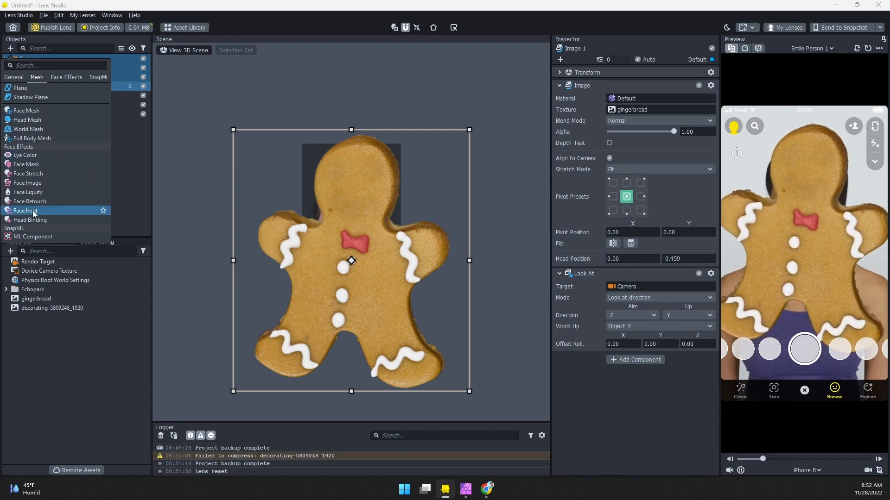
pyautogui.click(26, 210)
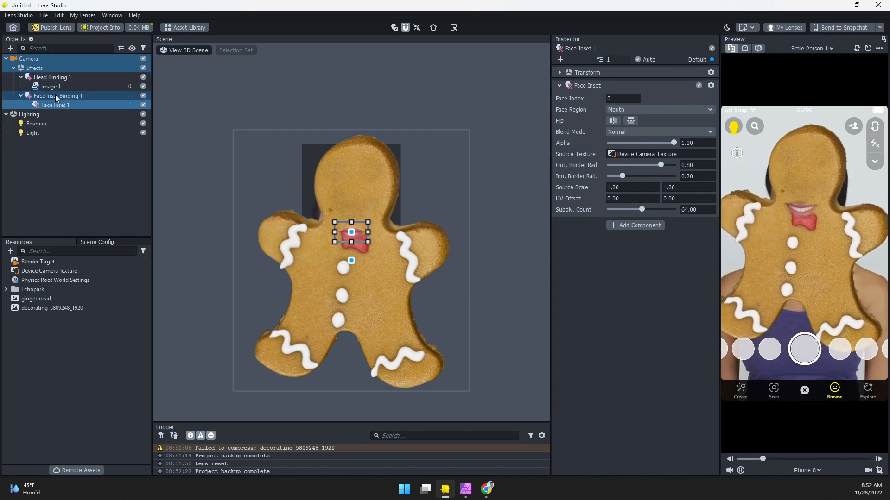
pyautogui.click(58, 95)
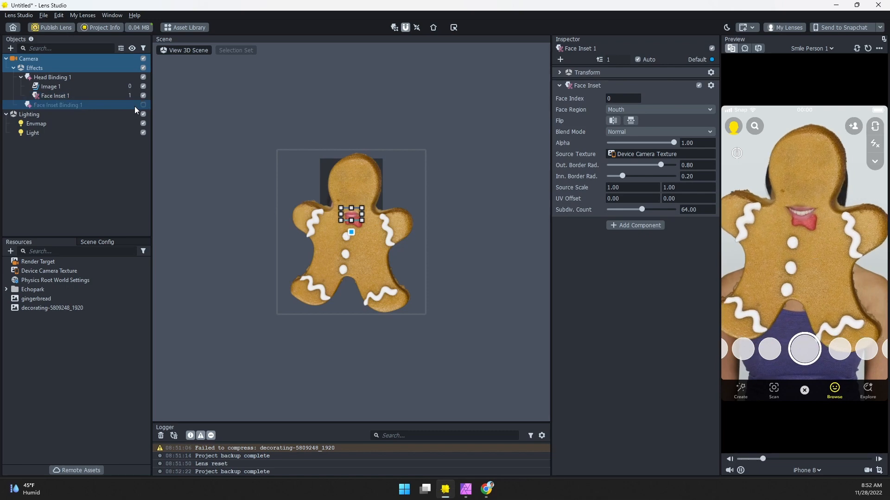
# Step: Drag Face Inset 1 onto the centre of the cookie head, then select Image 1
pyautogui.click(55, 95)
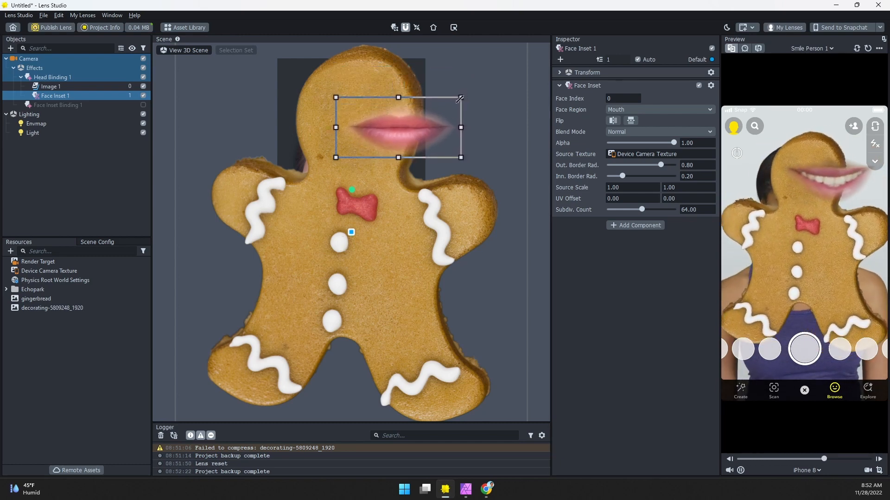
pyautogui.moveTo(397, 128); pyautogui.dragTo(351, 140)
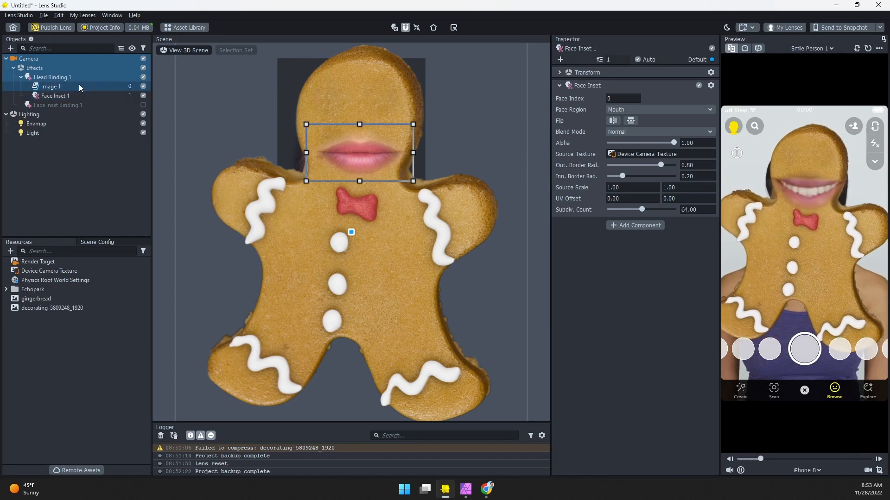
pyautogui.click(50, 86)
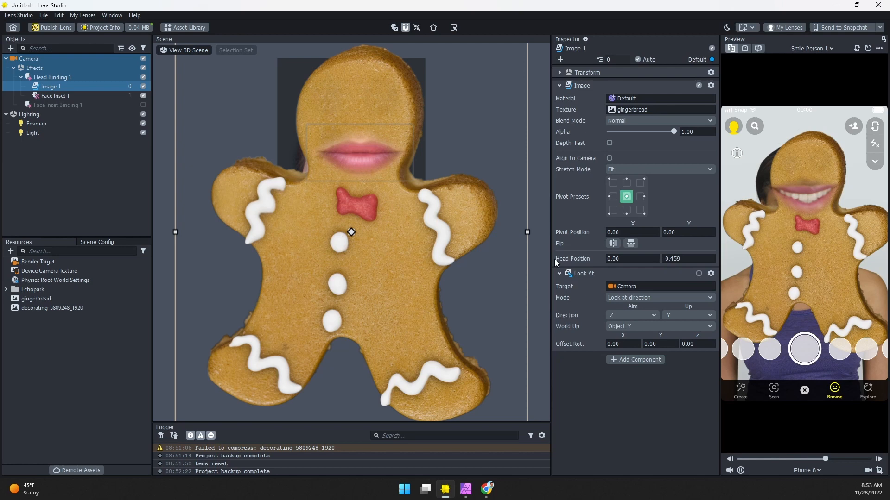
# Step: Rename Face Inset 1 to 'mouth' and duplicate it from the context menu
pyautogui.click(53, 96)
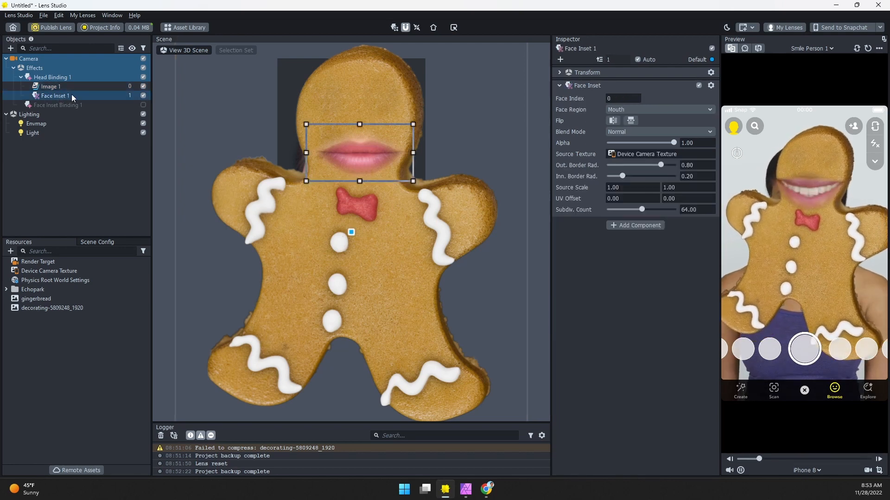
pyautogui.doubleClick(53, 95)
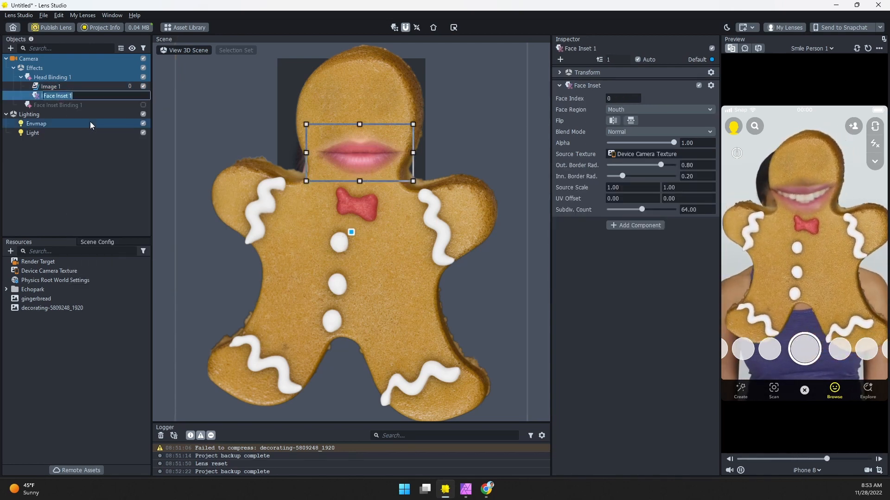
pyautogui.write('mouth')
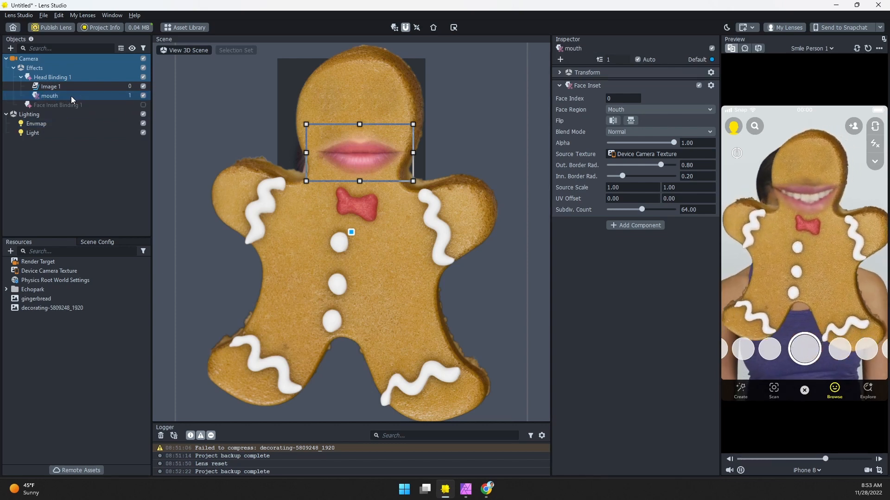
pyautogui.rightClick(49, 95)
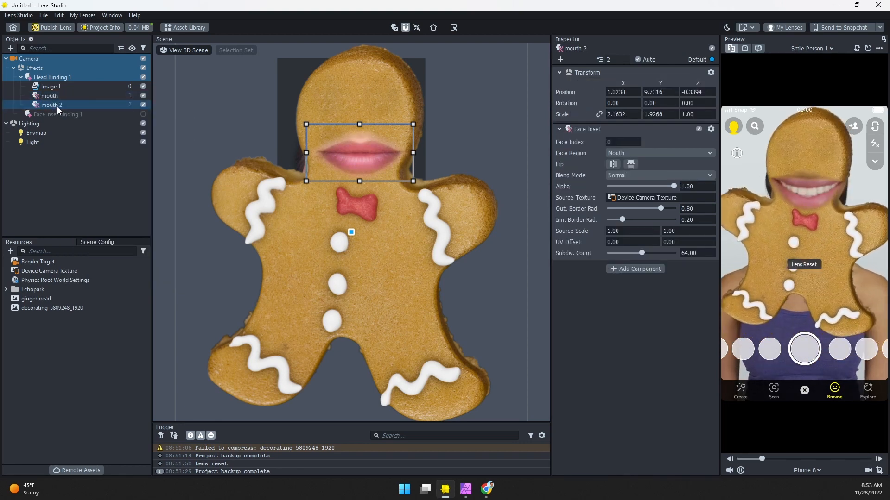
# Step: Make the copy 'eye left' showing Left Eye, duplicate it, and set Right Eye
pyautogui.doubleClick(51, 105)
pyautogui.write('eye left')
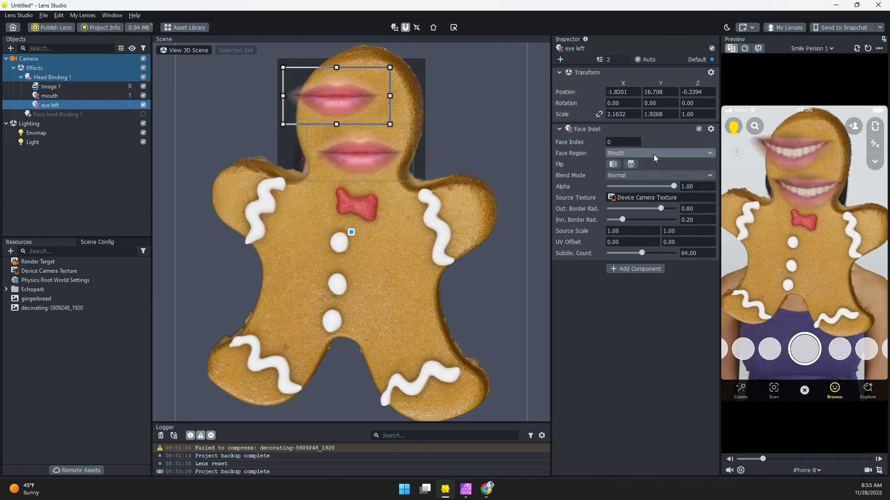
pyautogui.click(660, 153)
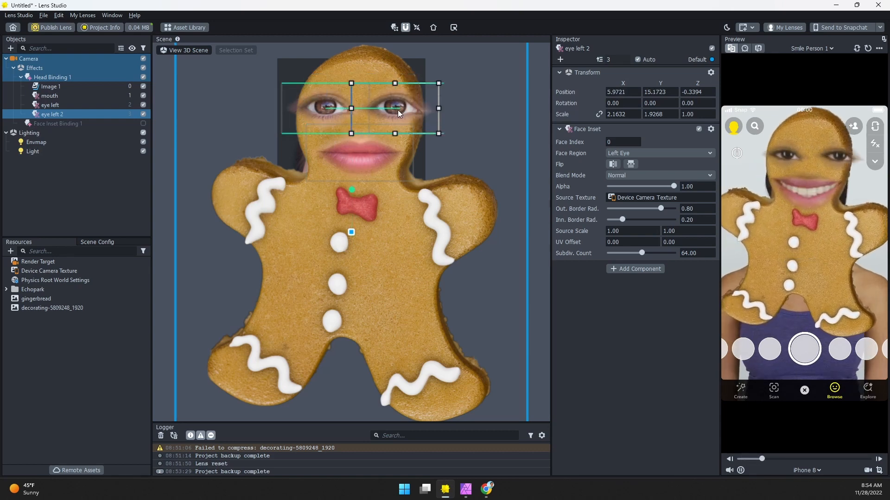
pyautogui.rightClick(53, 114)
pyautogui.write('eye righ')
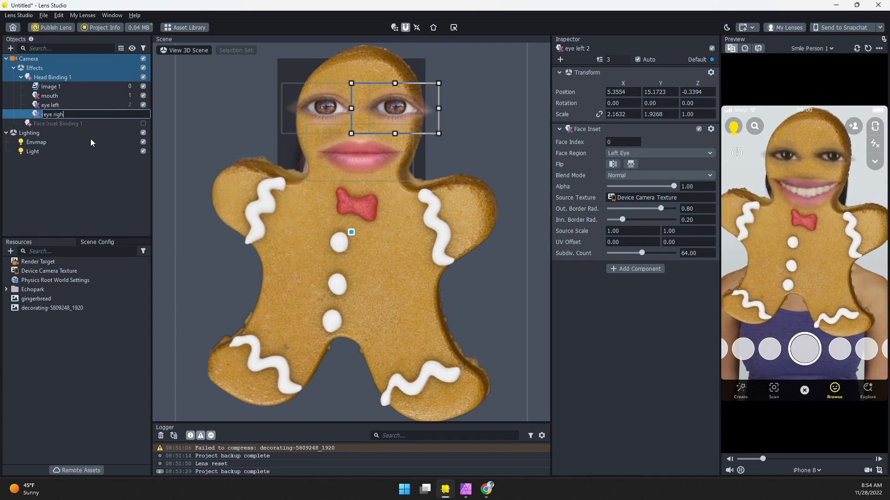
pyautogui.click(660, 153)
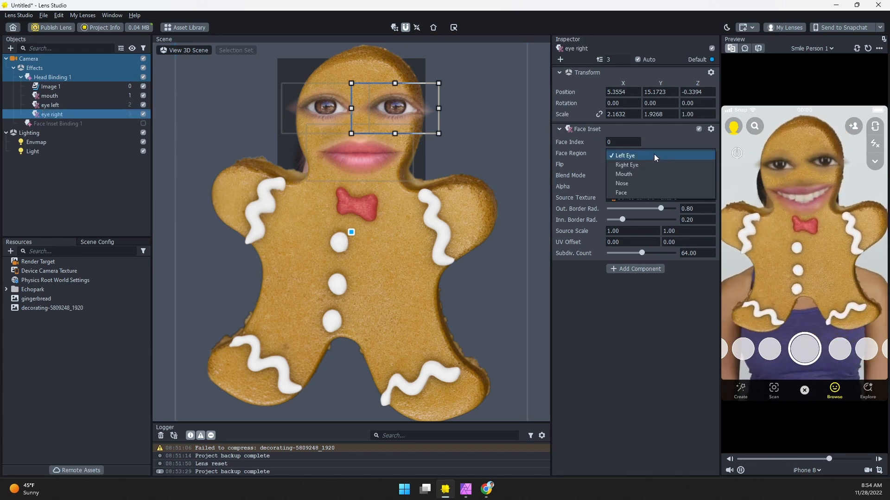
pyautogui.click(626, 165)
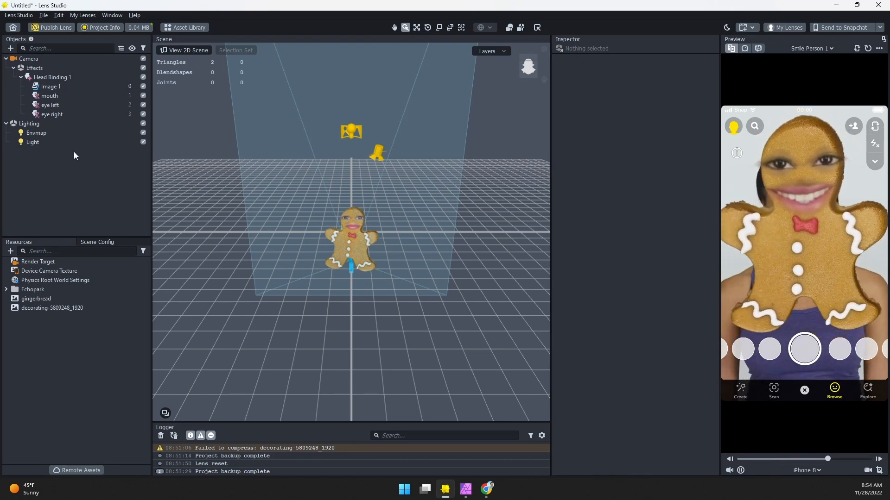
# Step: Add a Screen Image showing the cookies photo with Stretch Mode set to Fill
pyautogui.click(10, 48)
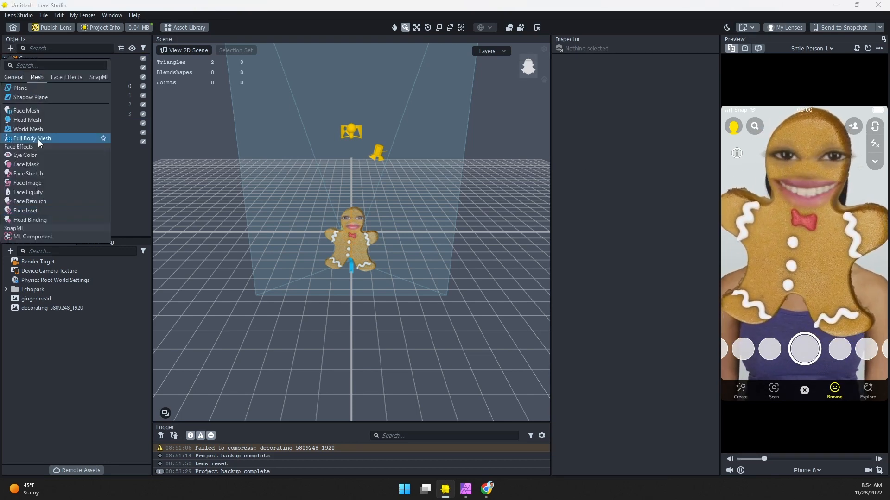
pyautogui.click(13, 77)
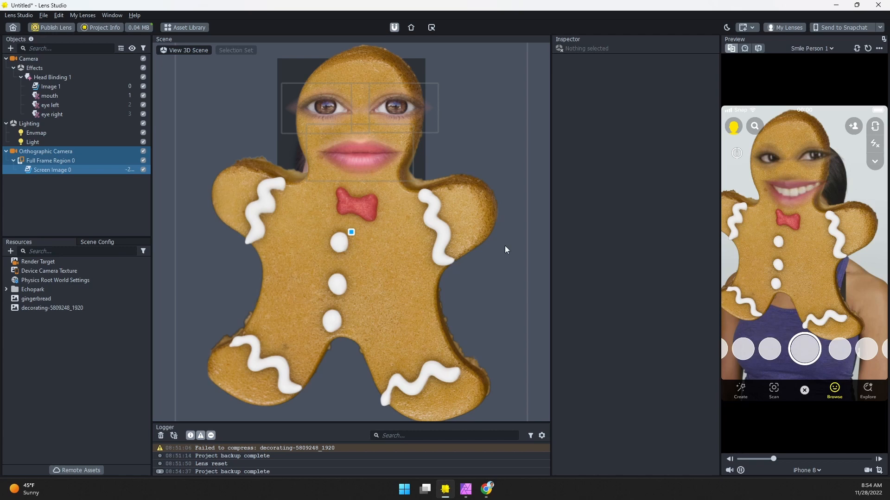
pyautogui.click(52, 169)
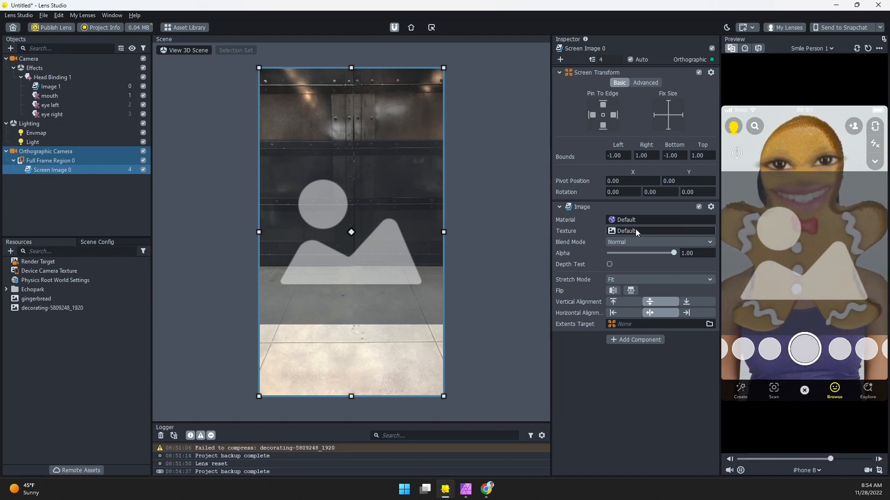
pyautogui.click(51, 308)
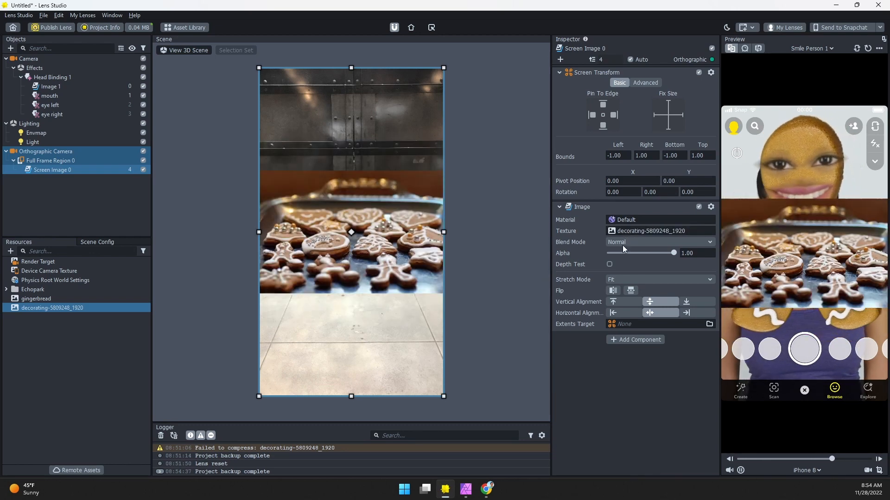
pyautogui.click(658, 279)
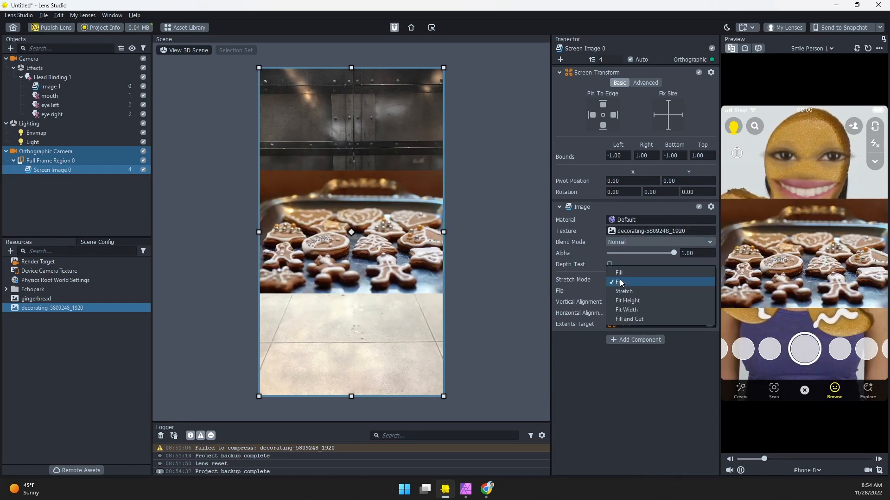
pyautogui.click(620, 273)
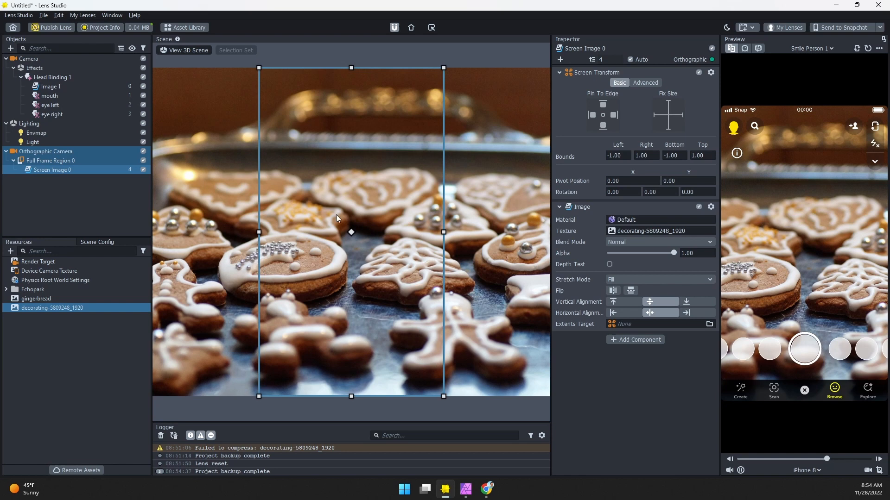
pyautogui.moveTo(419, 161)
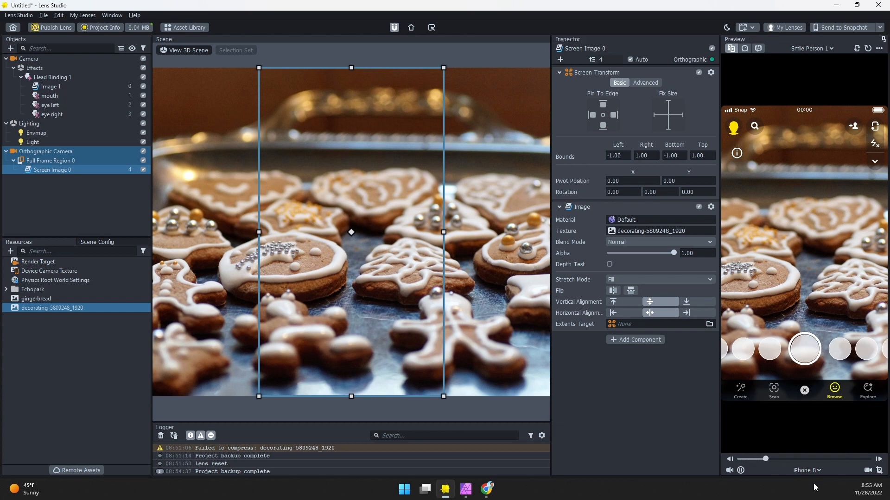
# Step: Switch the preview device to iPhone X
pyautogui.click(806, 470)
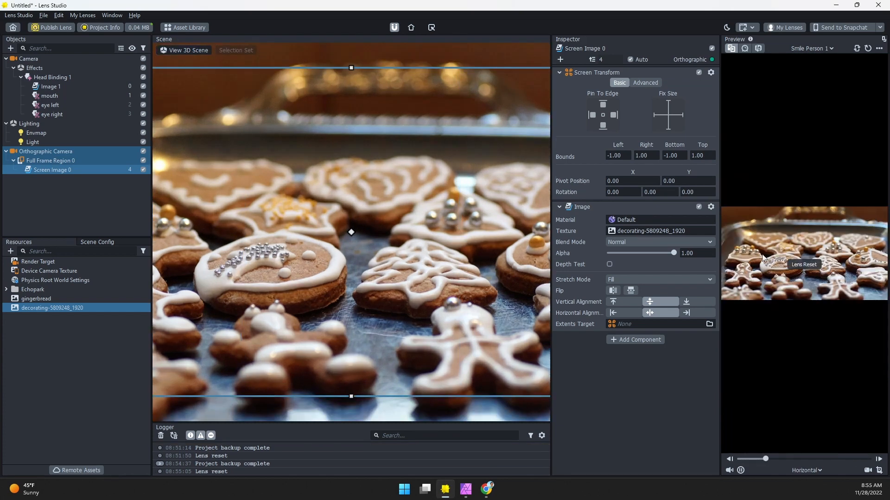
pyautogui.click(805, 471)
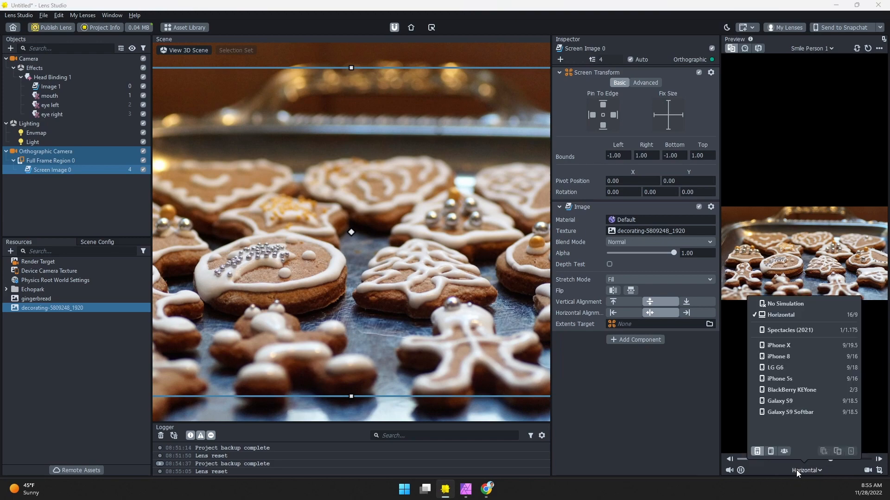
pyautogui.click(638, 395)
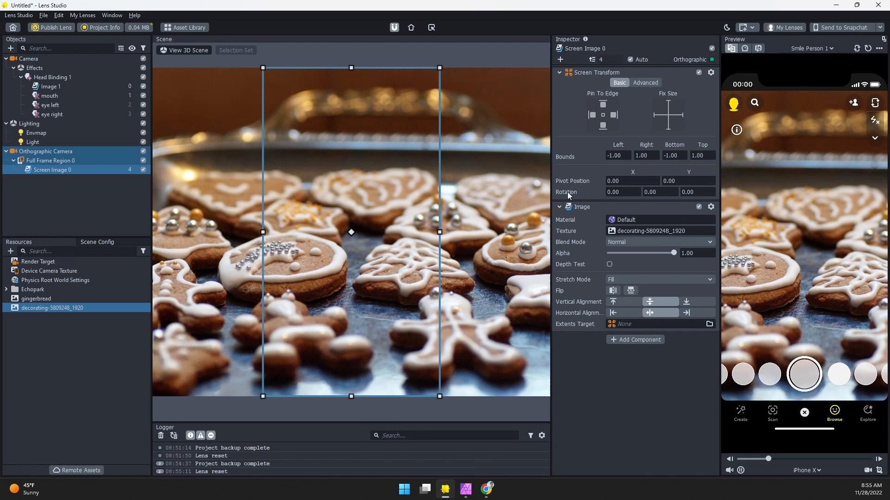
# Step: In Scene Config, select the main Camera to reorder the render targets
pyautogui.click(46, 152)
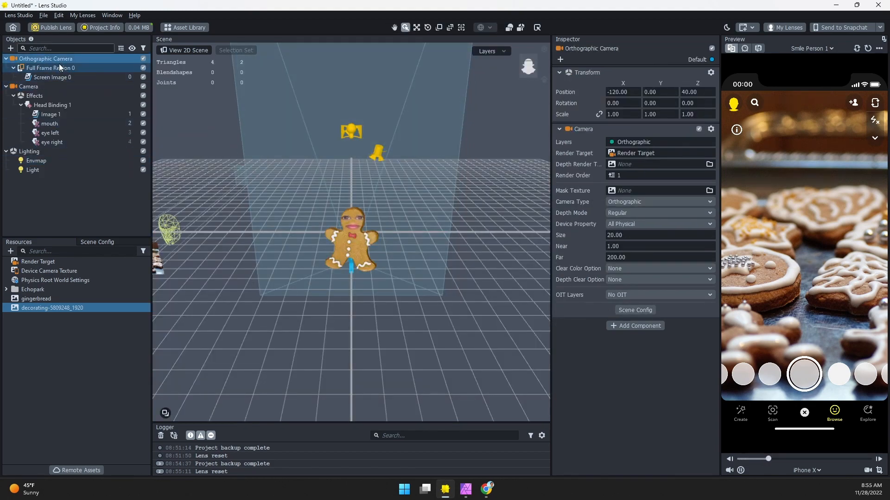
pyautogui.click(52, 76)
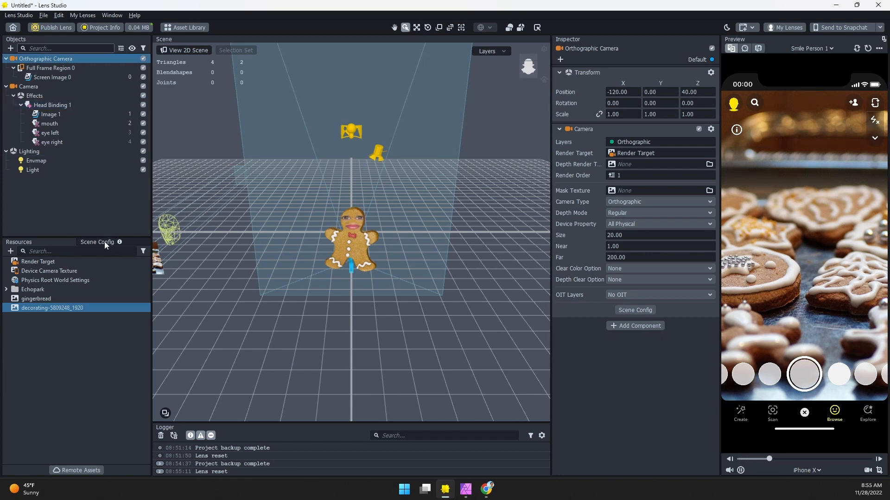
pyautogui.click(96, 242)
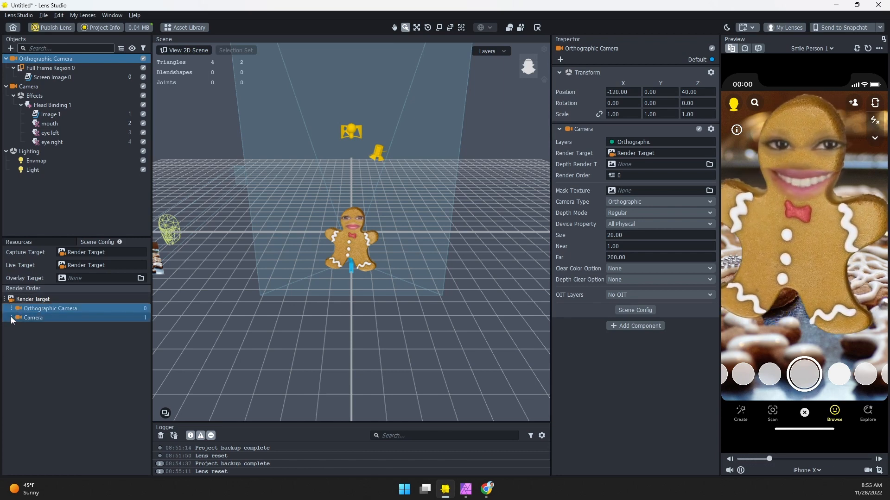
pyautogui.click(50, 308)
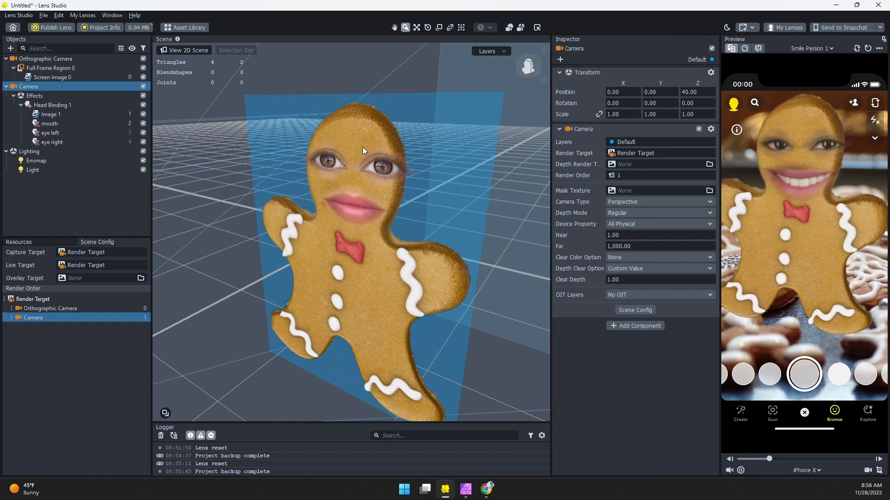
pyautogui.click(49, 123)
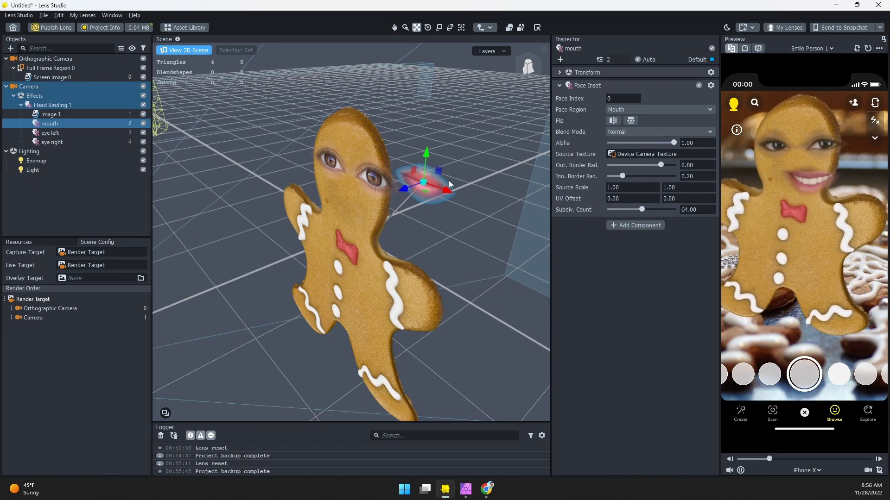
pyautogui.moveTo(423, 182); pyautogui.dragTo(482, 164)
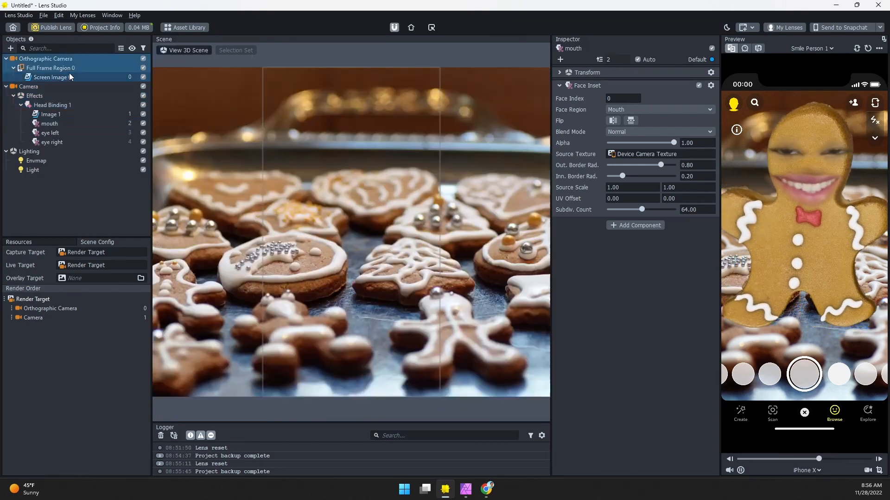
pyautogui.click(51, 77)
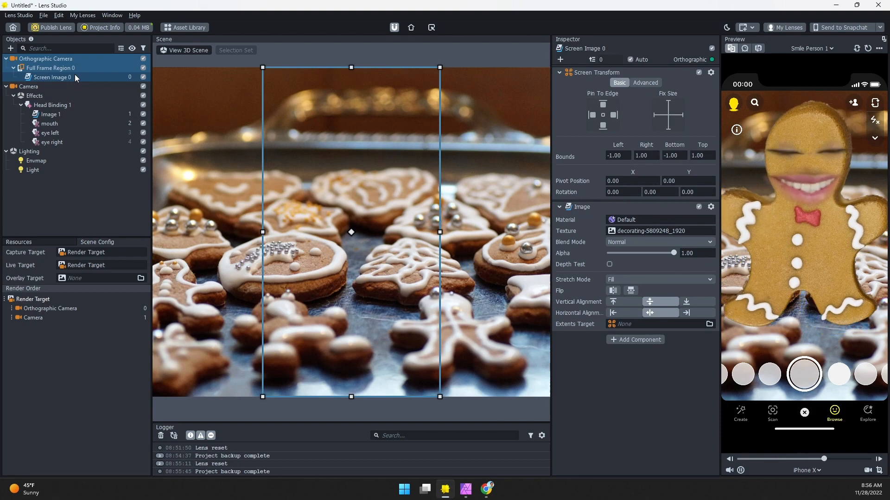
pyautogui.click(54, 76)
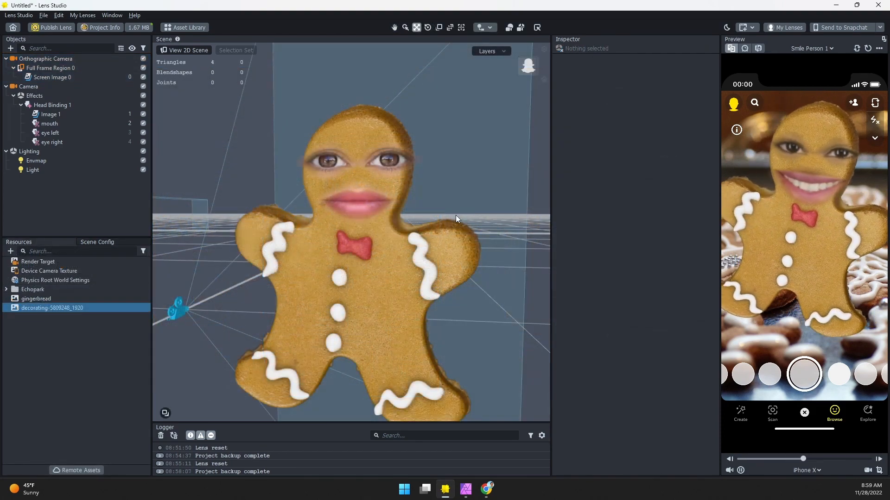
# Step: Switch the preview video to Pair Open Mouth from the Open Mouth samples
pyautogui.click(811, 48)
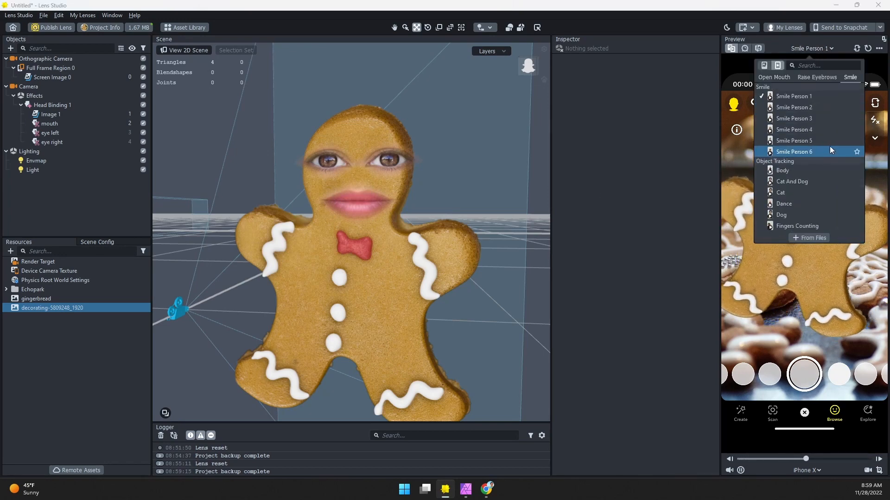
pyautogui.click(790, 77)
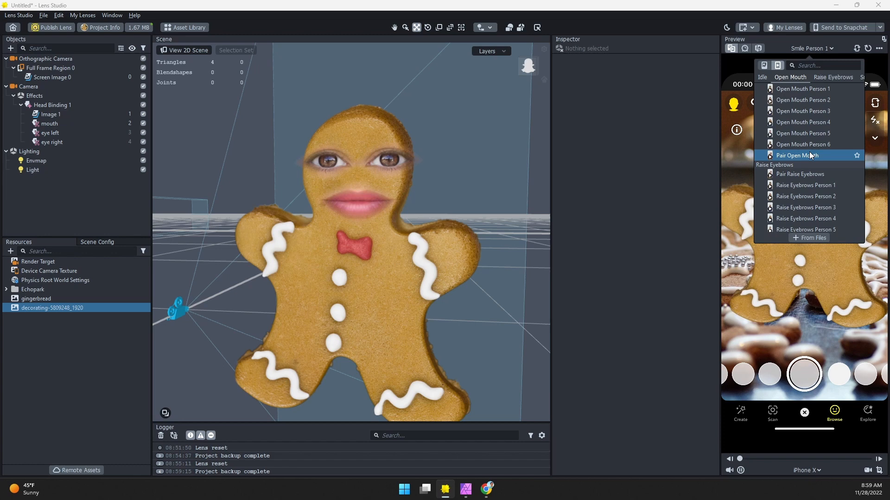
pyautogui.click(799, 156)
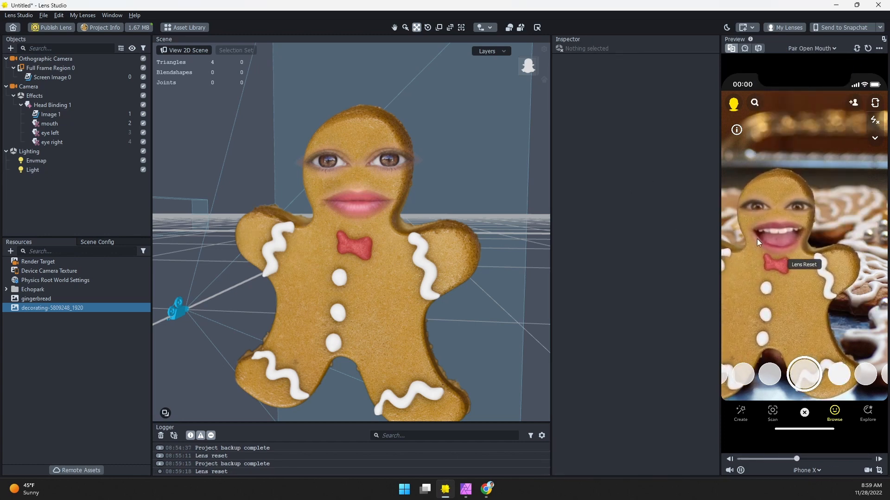
pyautogui.click(51, 105)
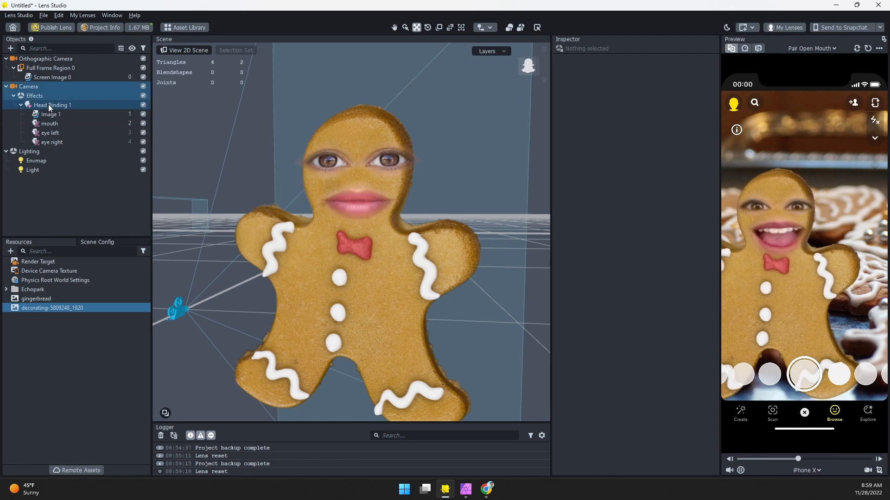
# Step: Duplicate Head Binding 1 and set the copy's Face Index to 1
pyautogui.click(51, 105)
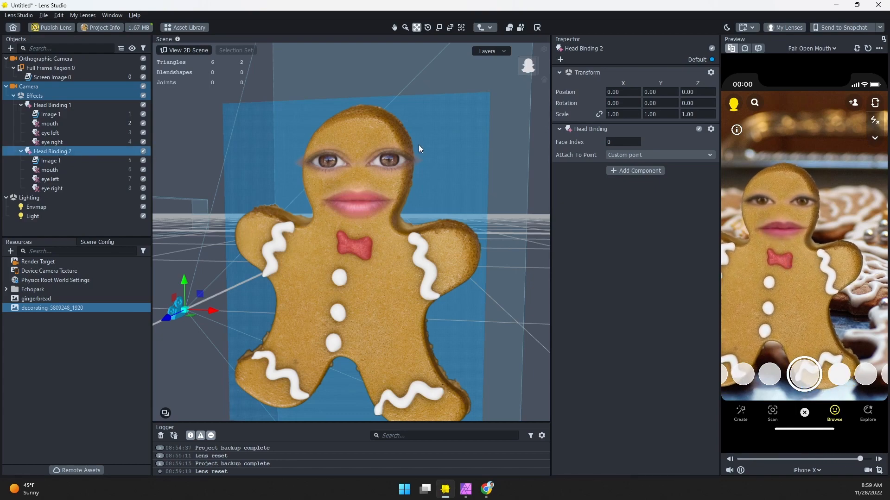
pyautogui.click(622, 142)
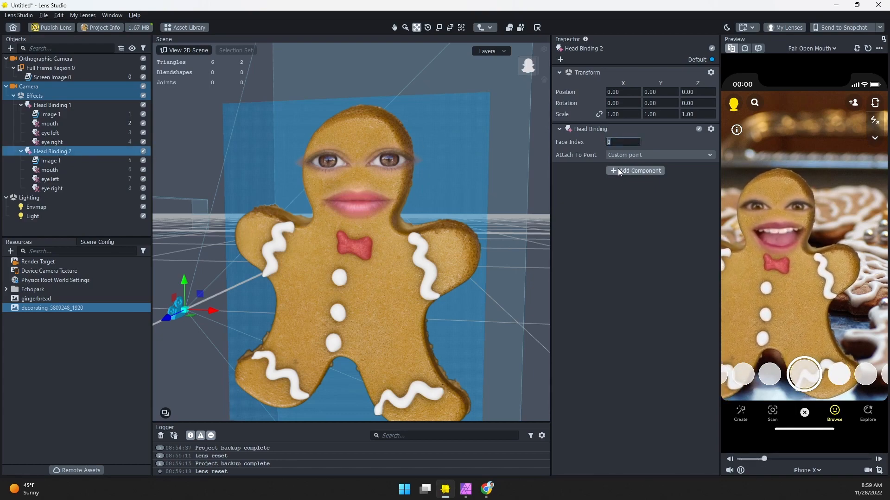
pyautogui.write('1')
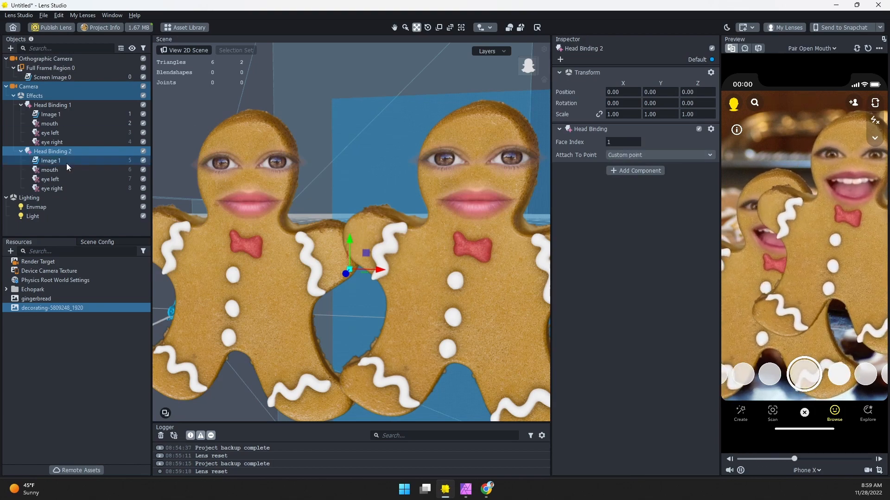
# Step: Set Face Index 1 on the second cookie's mouth and eye Face Insets
pyautogui.click(50, 161)
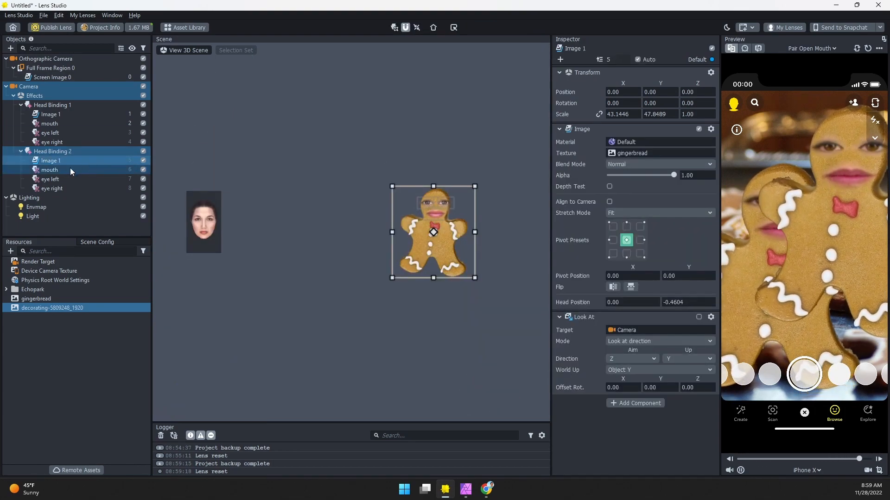
pyautogui.click(49, 170)
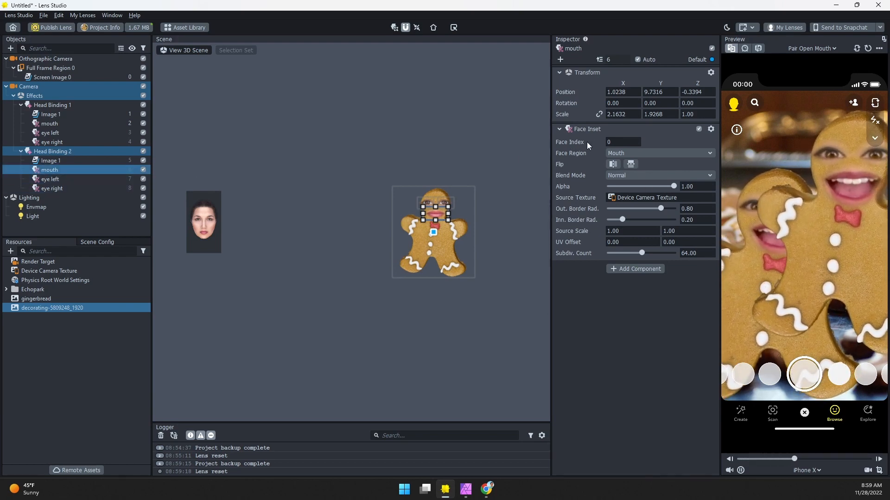
pyautogui.click(622, 141)
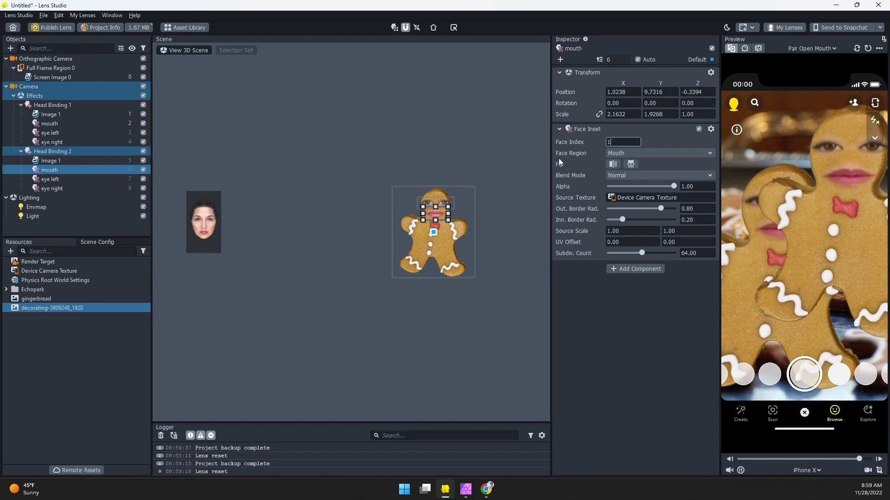
pyautogui.click(50, 179)
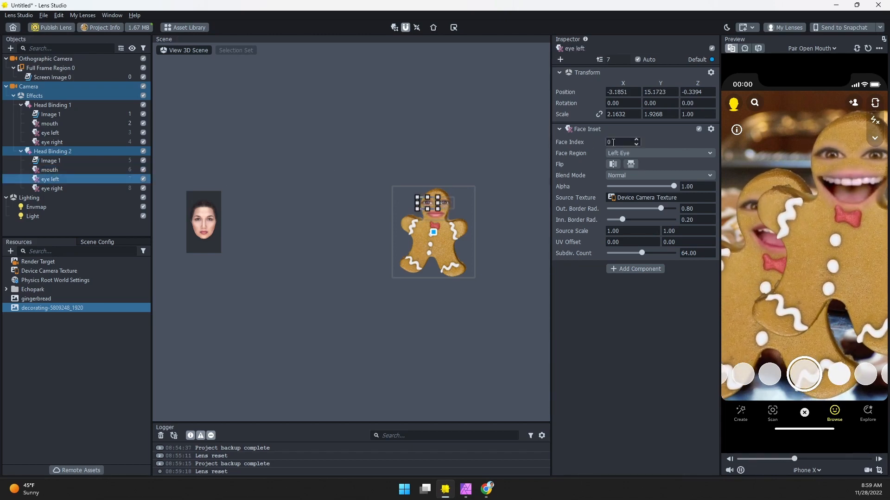
pyautogui.click(51, 189)
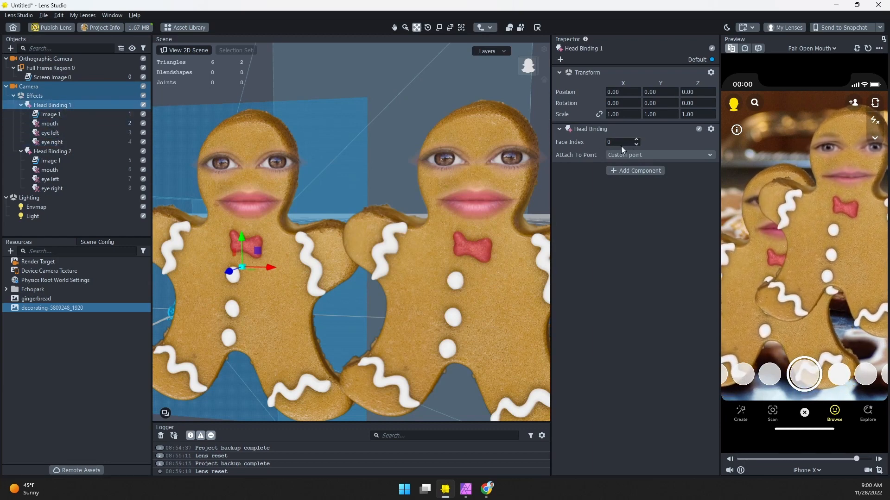
pyautogui.click(49, 124)
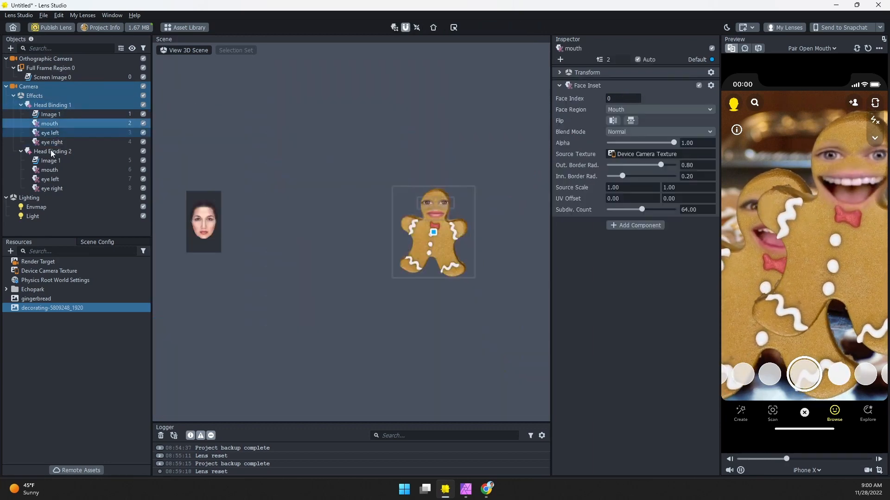